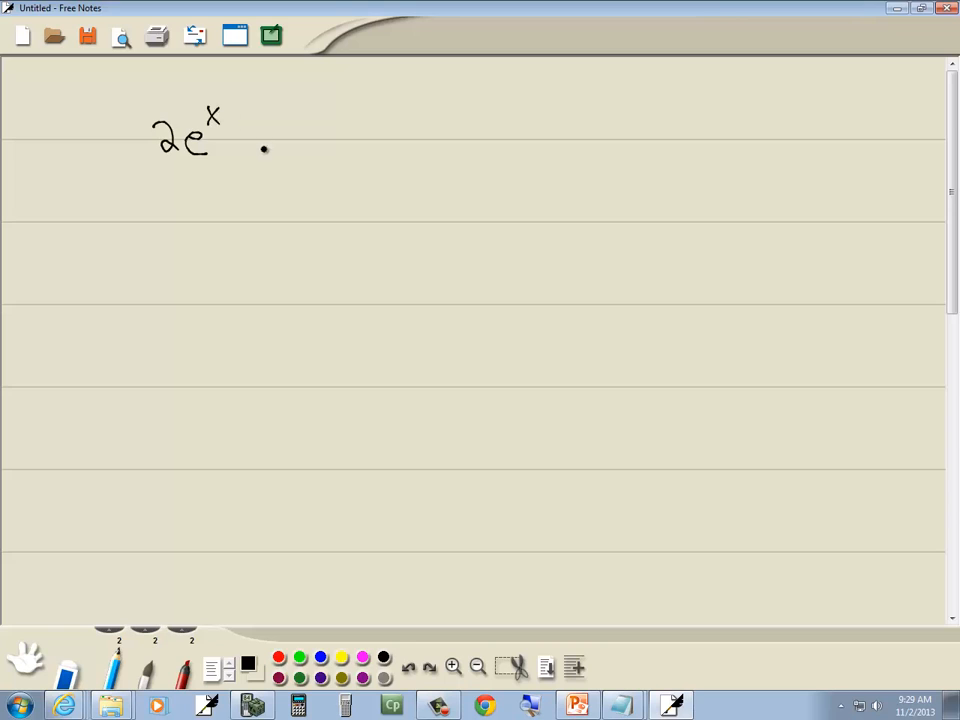
# Handwrite the plus sign and '1 = 25' to complete 2e^x + 1 = 25.
pyautogui.moveTo(235, 145); pyautogui.dragTo(250, 130)
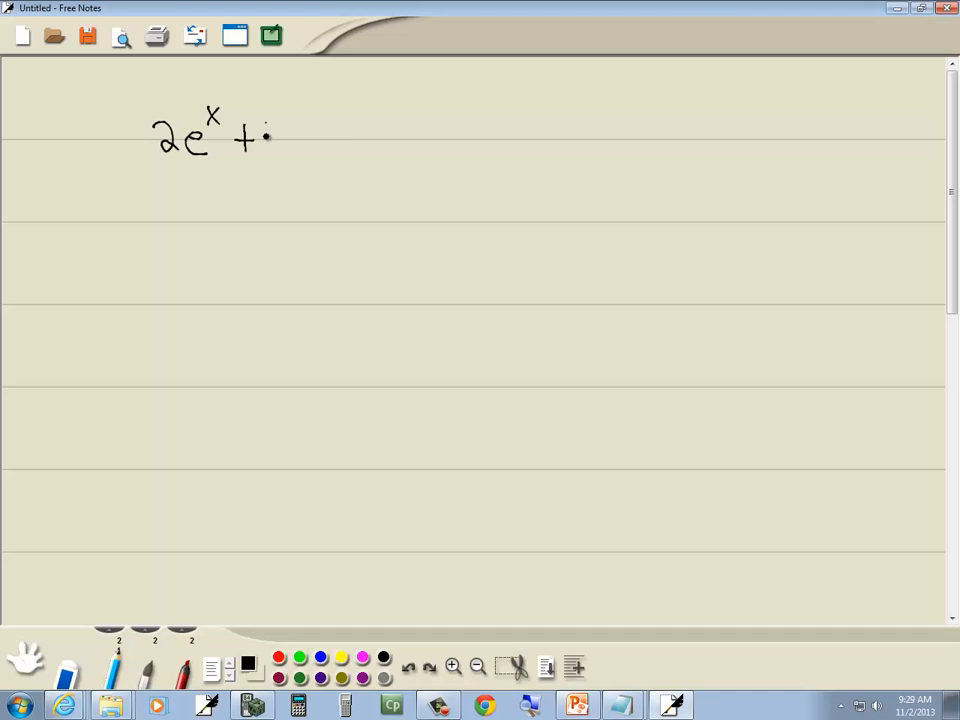
pyautogui.moveTo(268, 140); pyautogui.dragTo(355, 145)
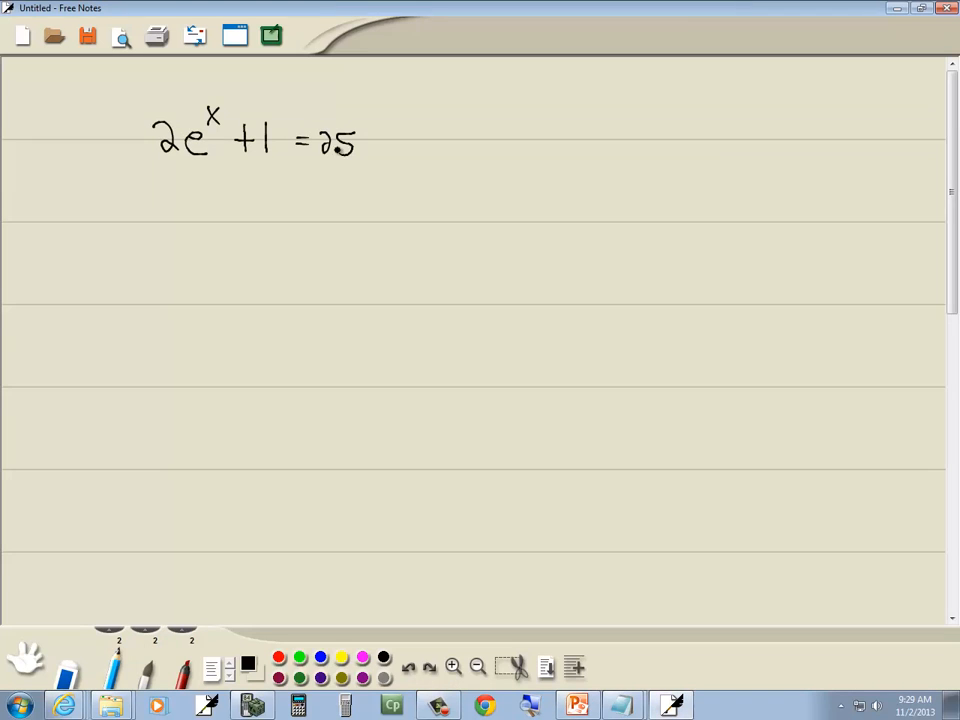
pyautogui.click(278, 657)
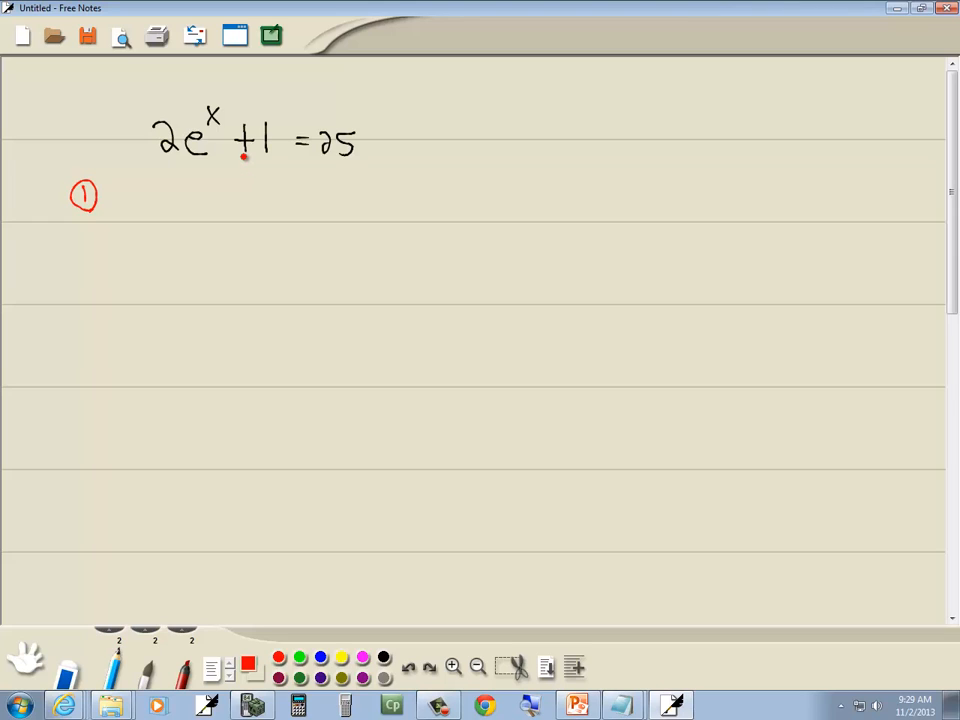
# Draw a red arrow moving +1 across the equals and write 2e^x = 24.
pyautogui.moveTo(240, 165); pyautogui.dragTo(335, 170)
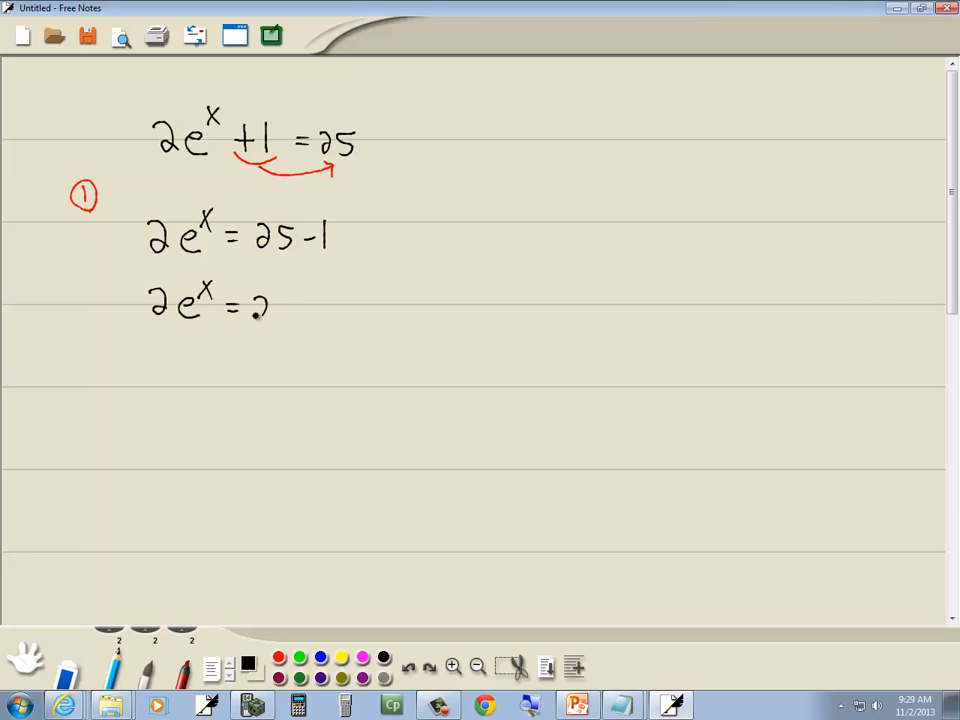
pyautogui.write('24')
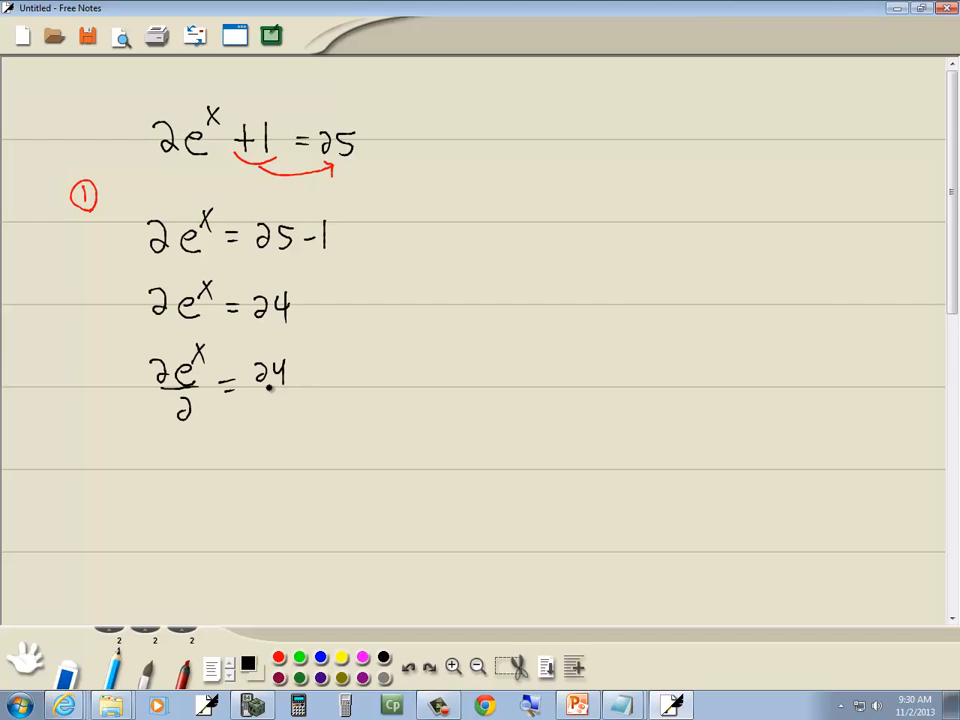
# Divide by 2, crossing out the 2s in red, to get e^x = 12.
pyautogui.moveTo(270, 390); pyautogui.dragTo(285, 420)
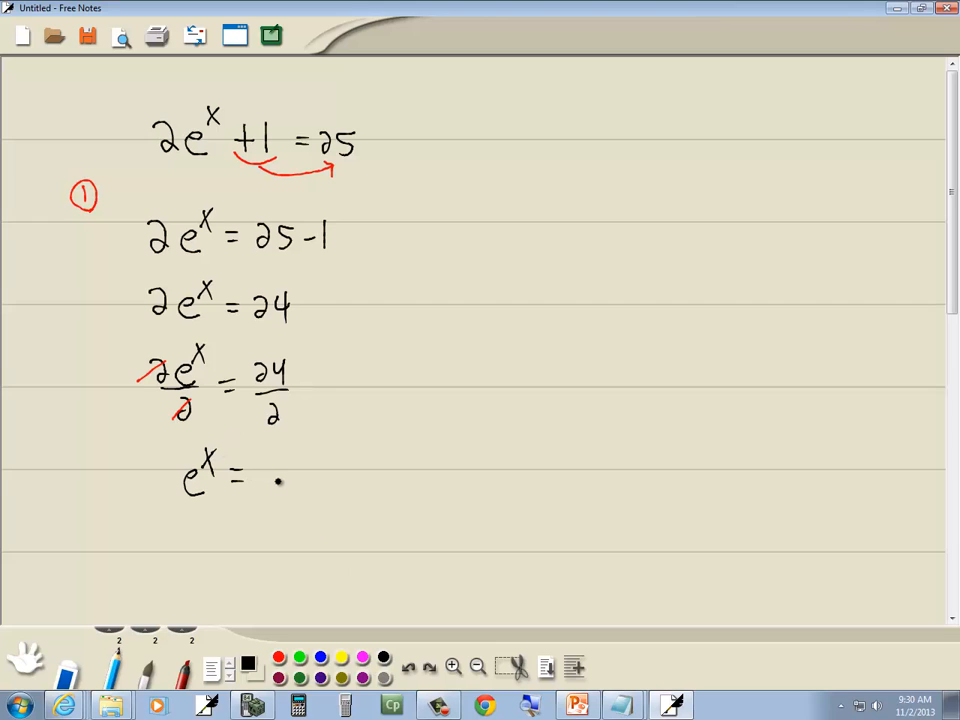
pyautogui.write('12')
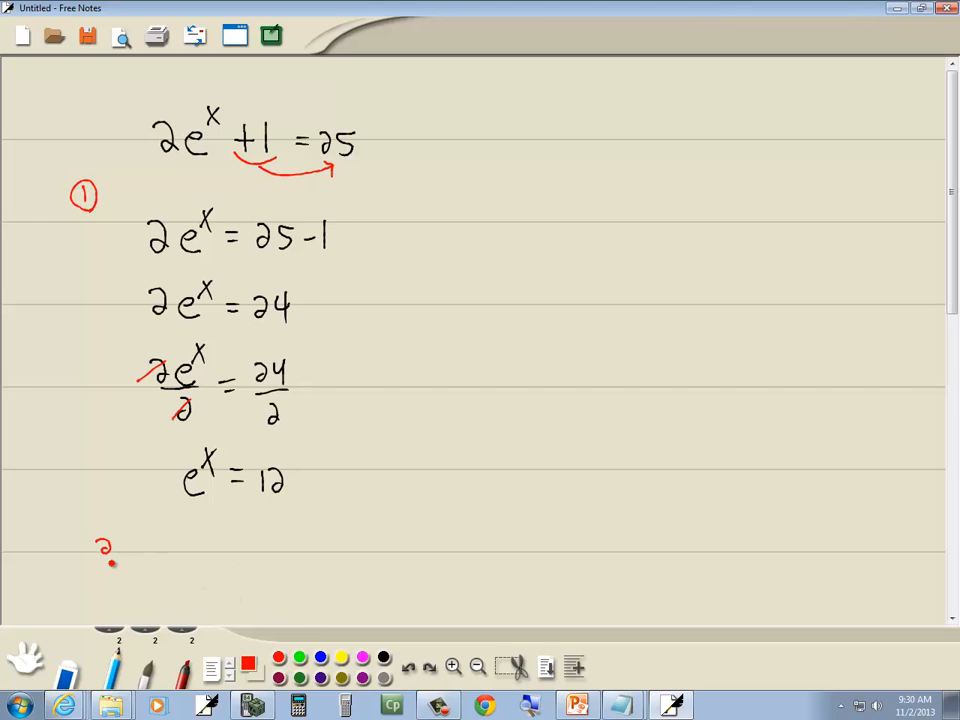
# Write the red step 2 marker and ln e^x = ln12 beneath it.
pyautogui.moveTo(100, 560); pyautogui.dragTo(110, 540)
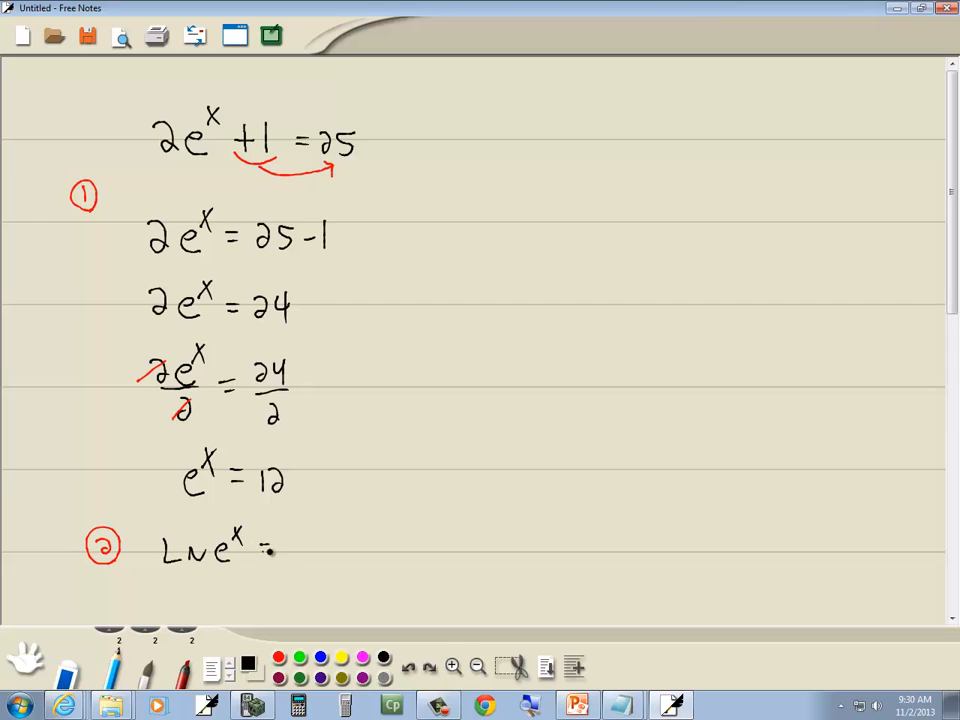
pyautogui.write('Ln12')
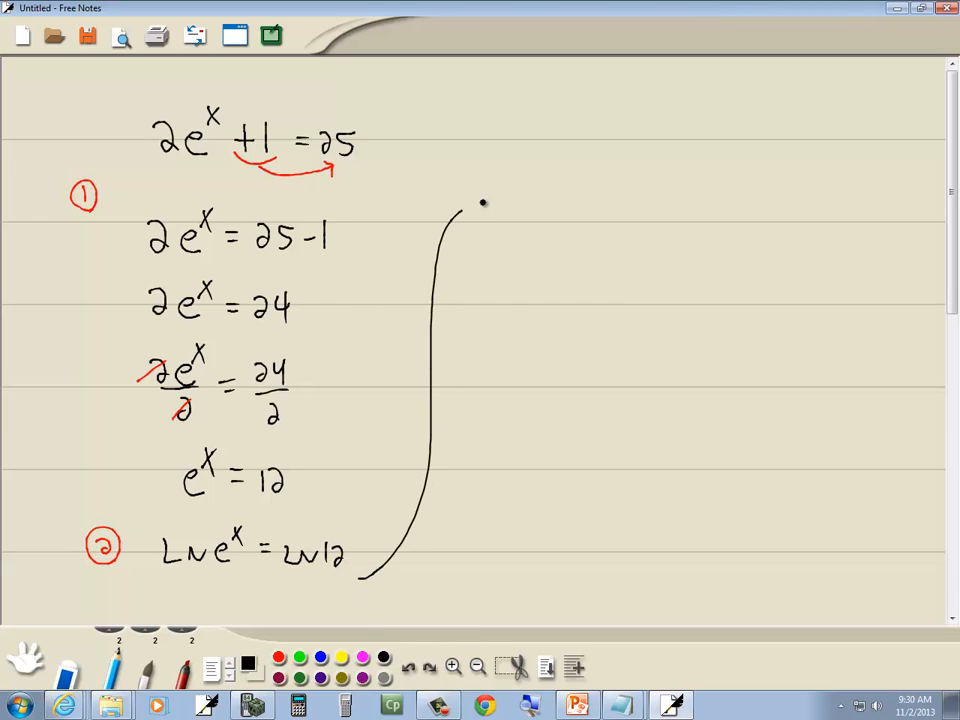
# Draw the arrowhead finishing the black curved arrow toward the upper right.
pyautogui.moveTo(475, 205); pyautogui.dragTo(505, 195)
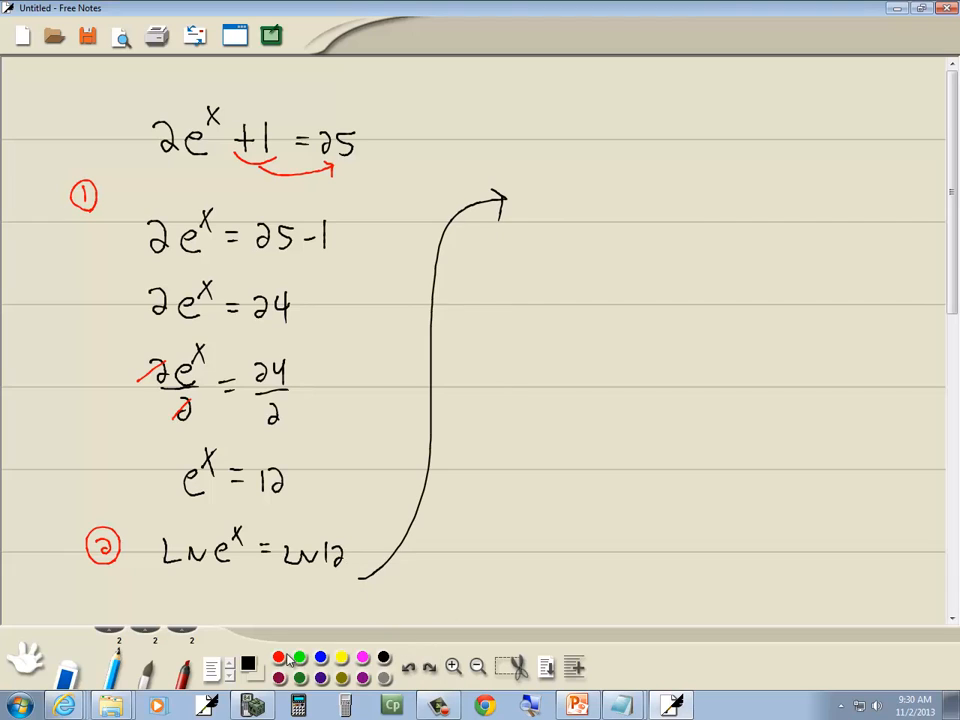